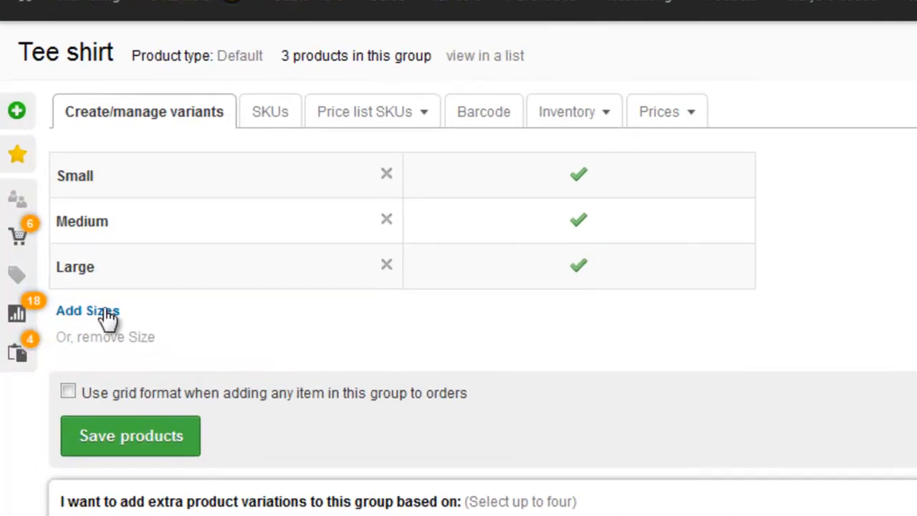
# Tick X-Large as an additional size for the Tee shirt group and start a new size entry.
pyautogui.click(87, 309)
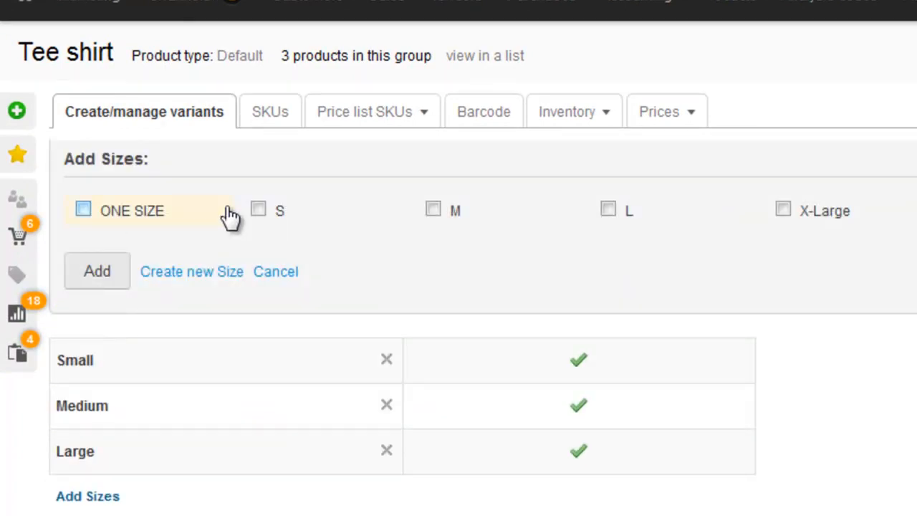
pyautogui.click(783, 209)
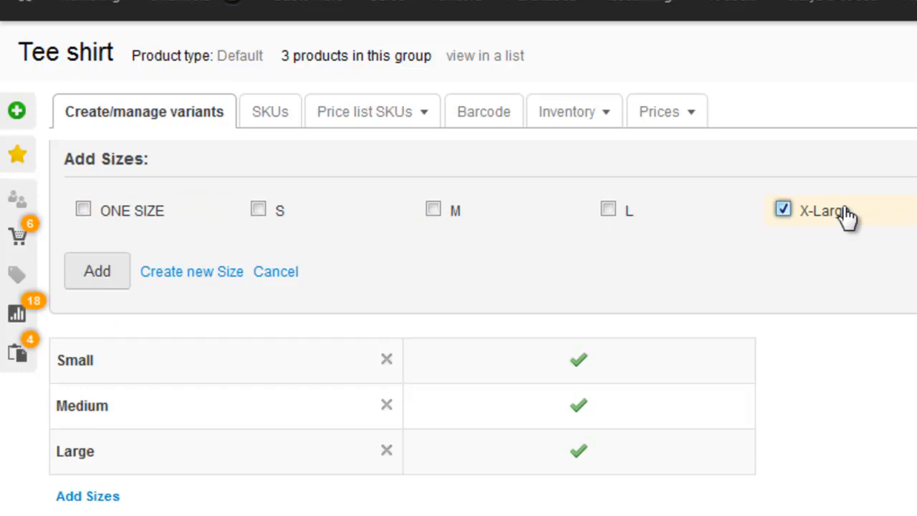
pyautogui.moveTo(227, 279)
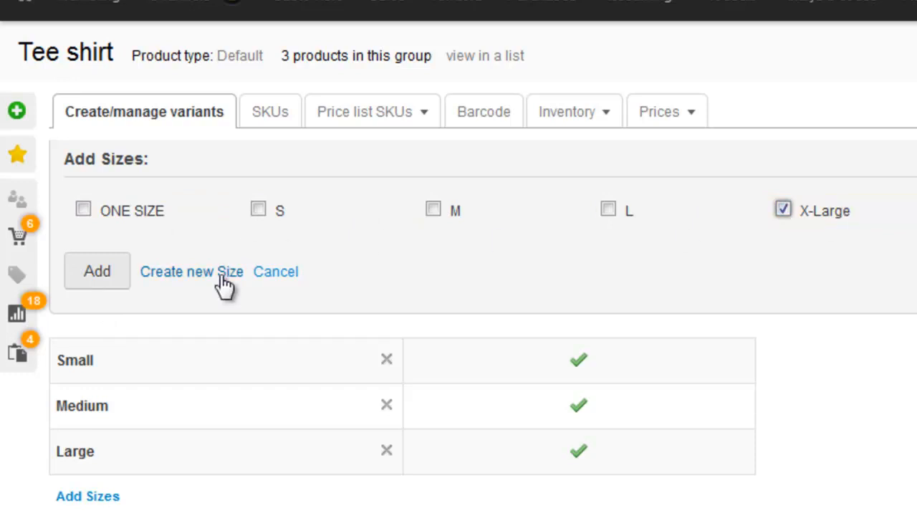
pyautogui.click(192, 271)
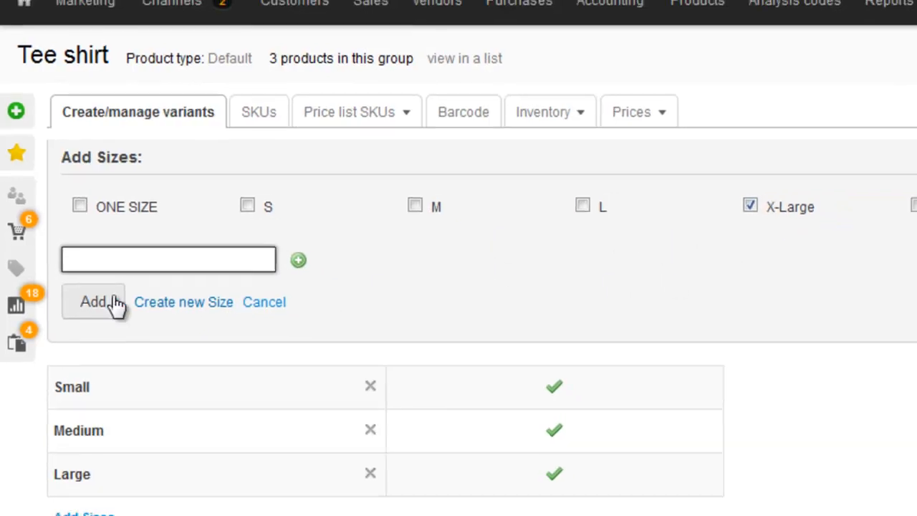
# Add X-Large to the grid and save its variant, bringing the group to 4 products.
pyautogui.click(93, 301)
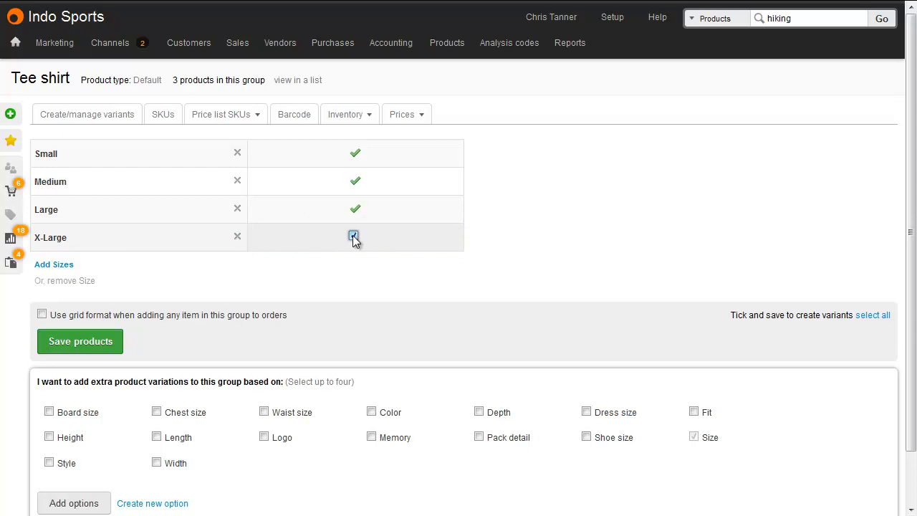
pyautogui.click(353, 235)
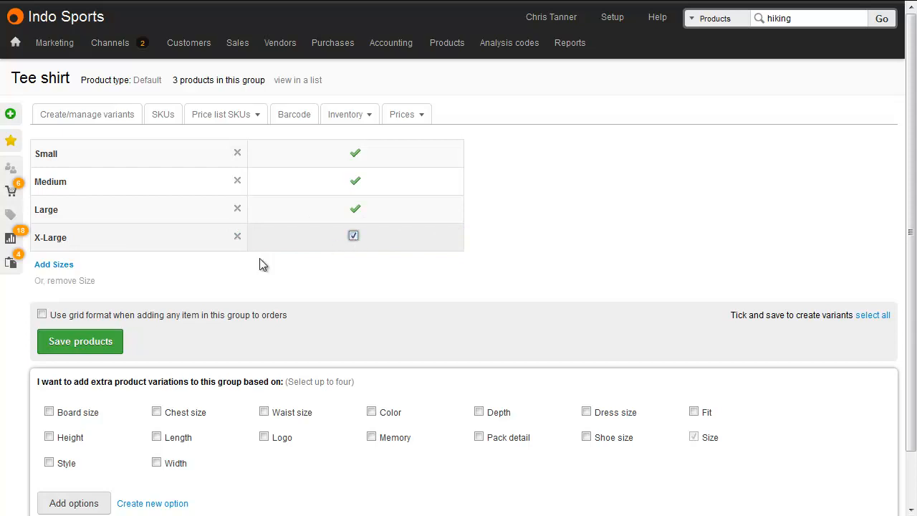
pyautogui.click(80, 340)
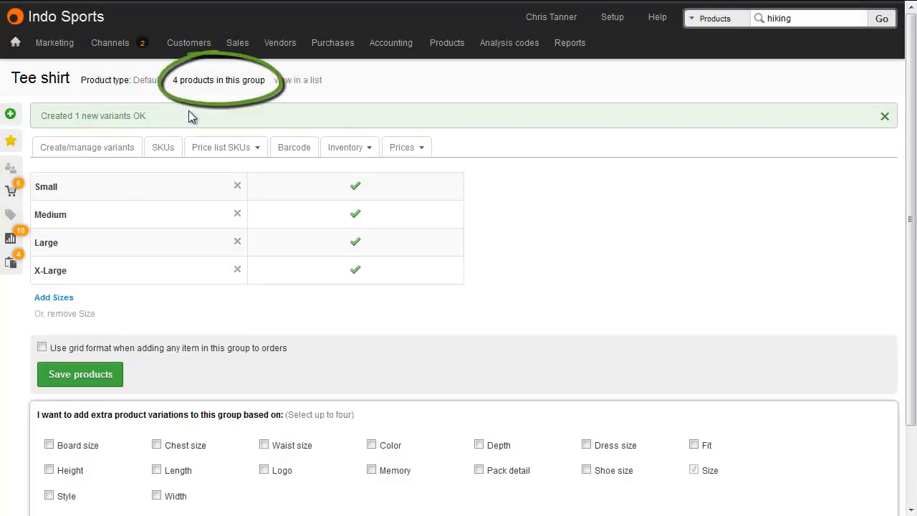
pyautogui.click(163, 147)
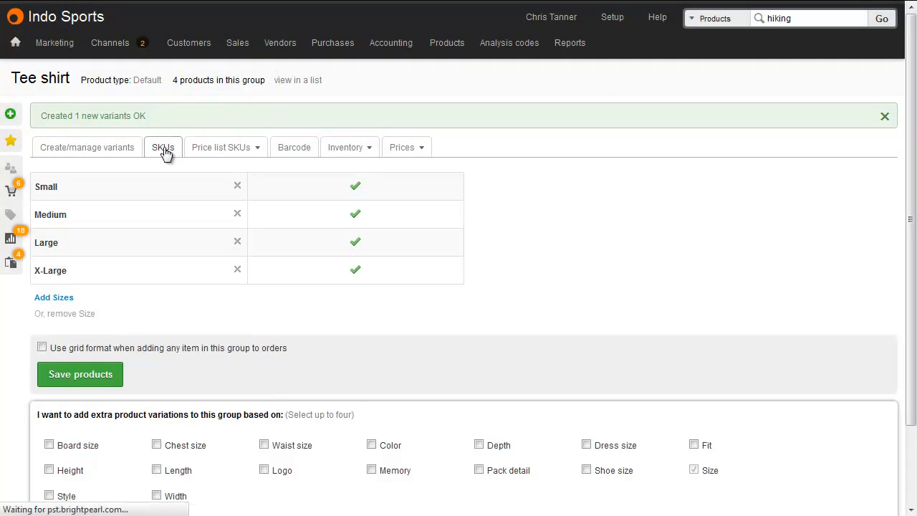
# Save SKU 346545 for the X-Large variant and return to the variants list.
pyautogui.click(163, 146)
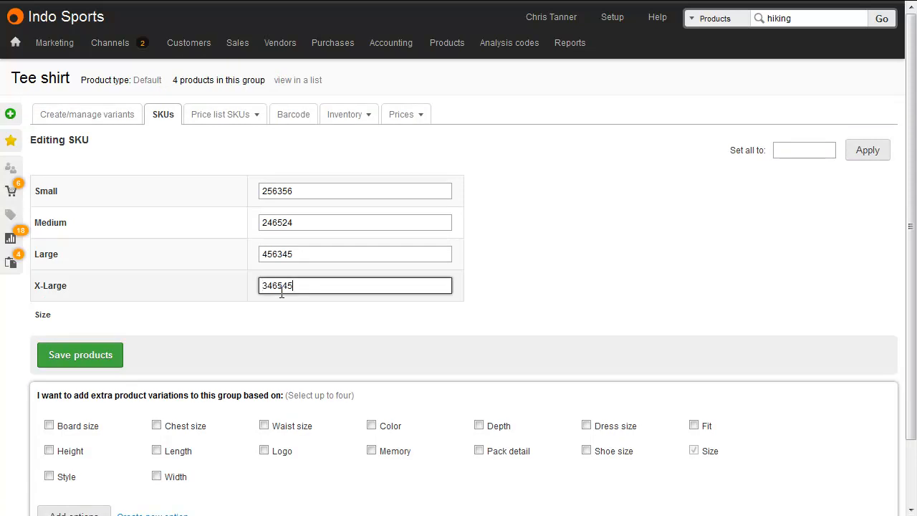
pyautogui.click(80, 356)
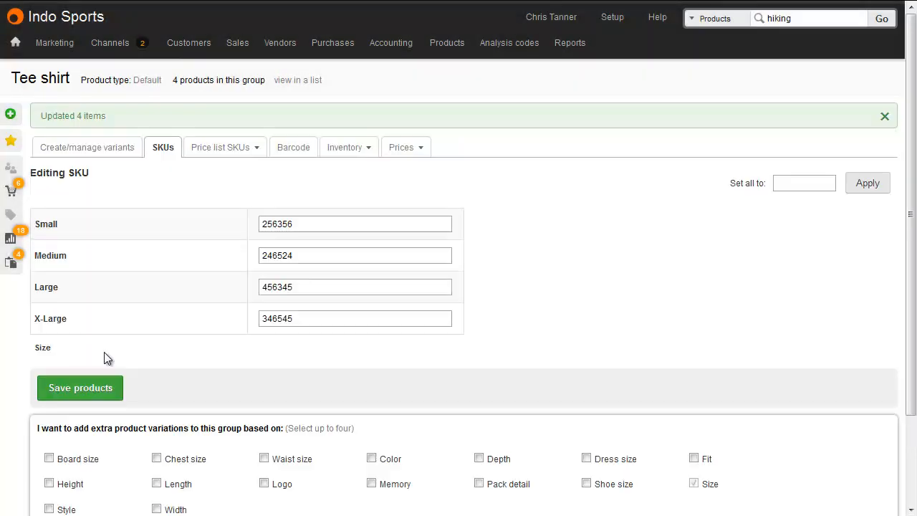
pyautogui.click(89, 115)
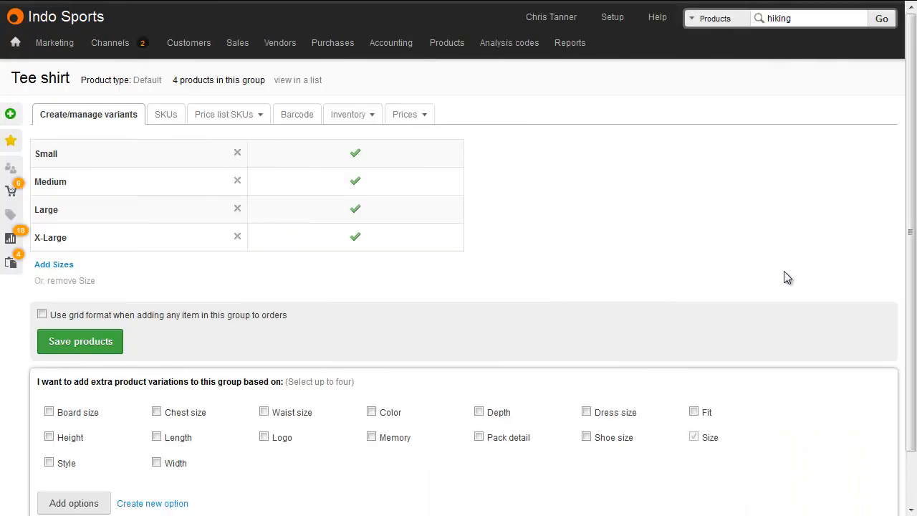
# Add Fit as a second variation with Baggy and a new Regular value.
pyautogui.scroll(-3)
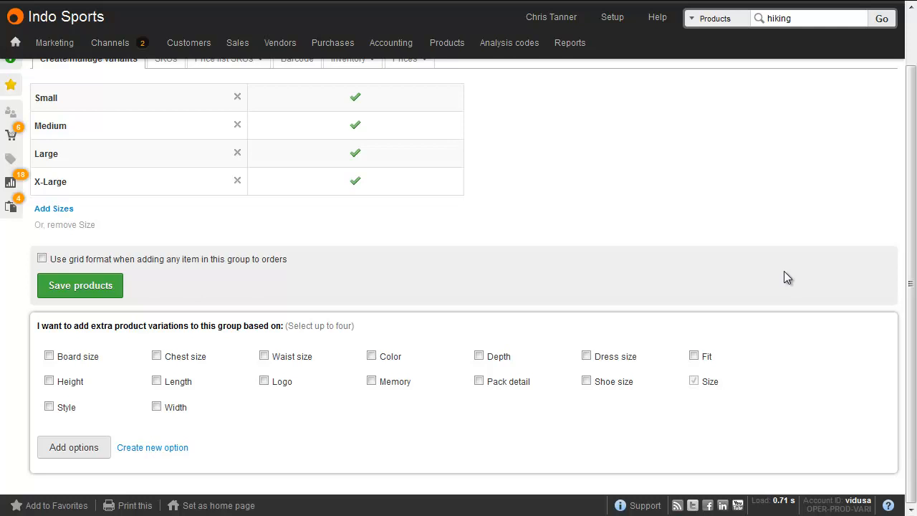
pyautogui.moveTo(732, 327)
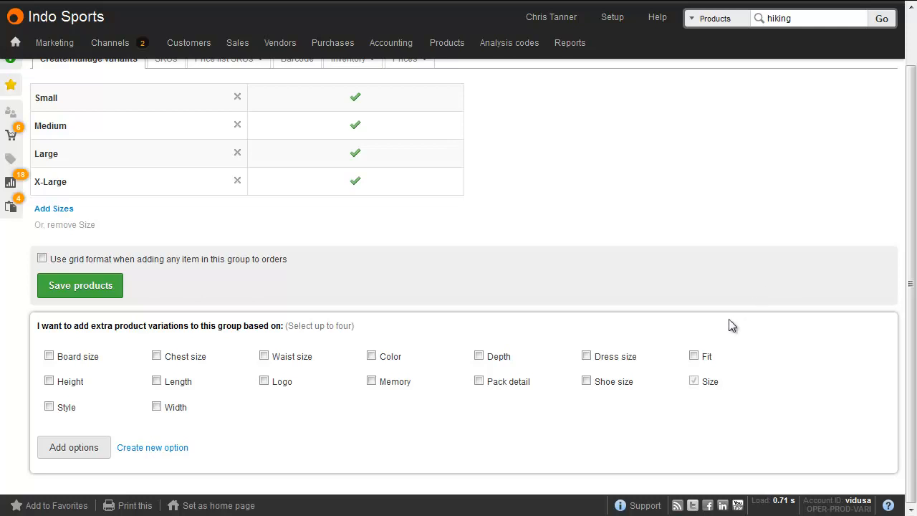
pyautogui.click(693, 355)
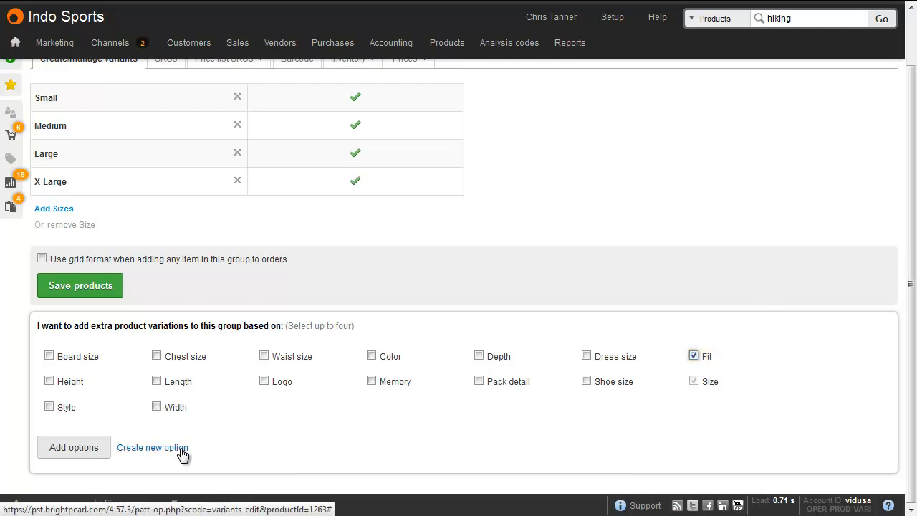
pyautogui.click(74, 447)
pyautogui.write('Re')
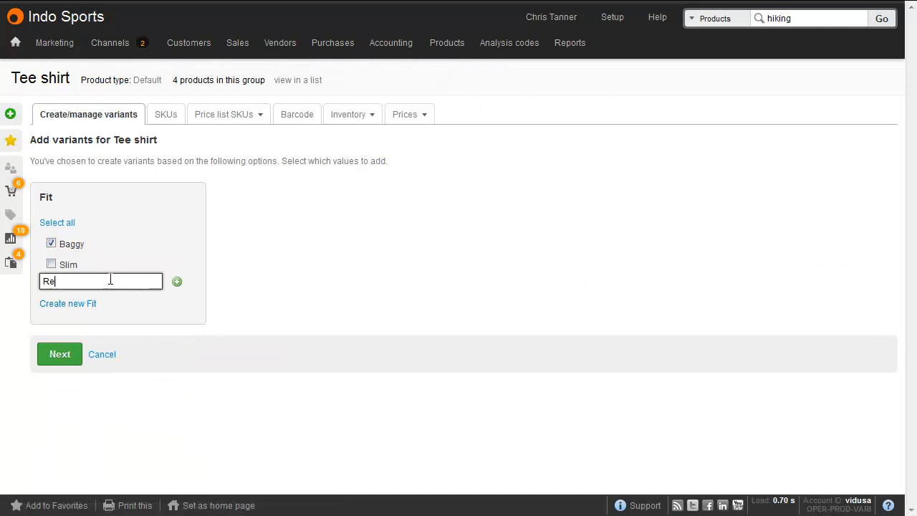
pyautogui.write('gular')
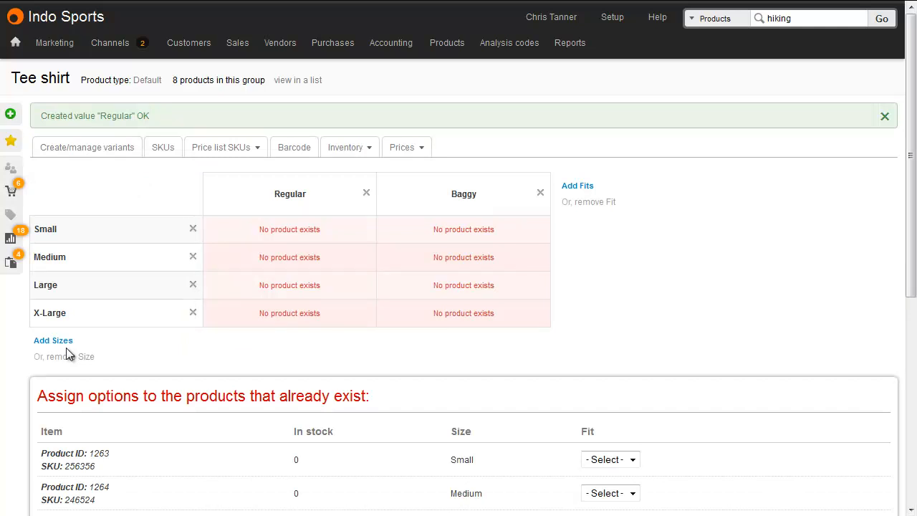
# Batch-assign the Regular fit to all four existing Tee shirt sizes.
pyautogui.scroll(-3)
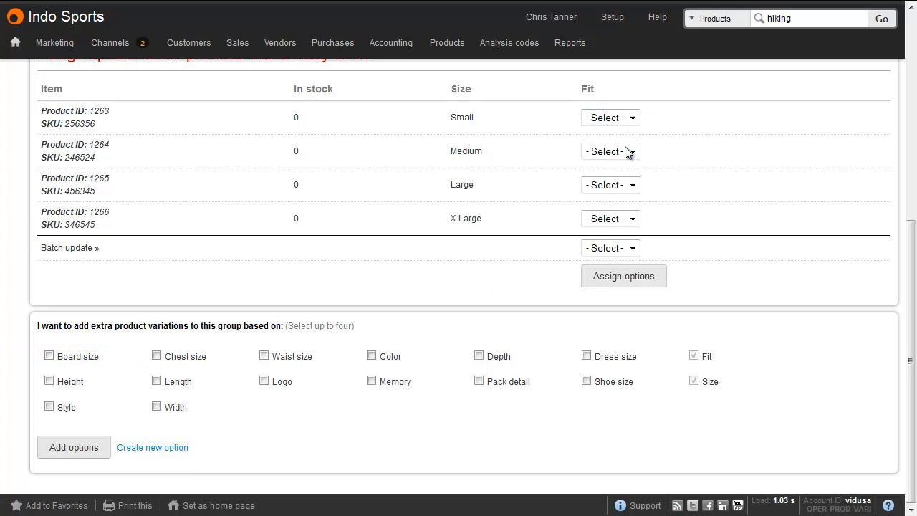
pyautogui.click(610, 248)
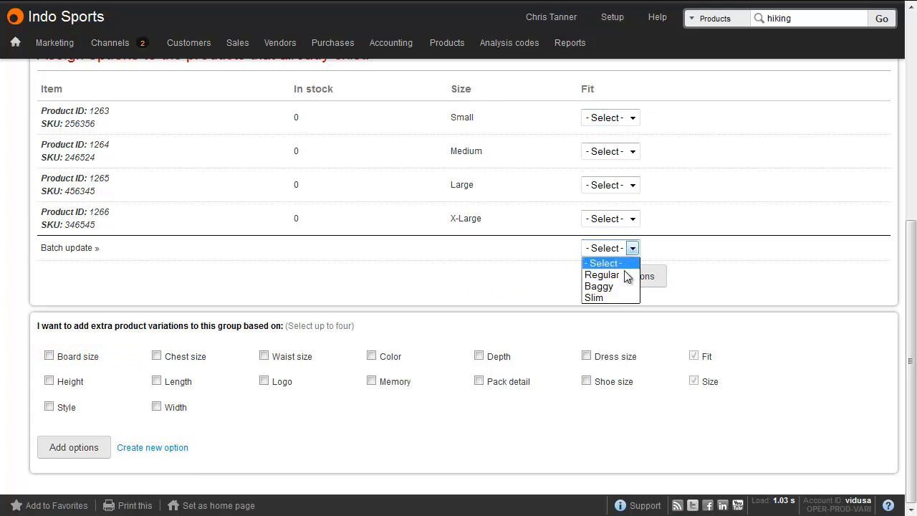
pyautogui.click(602, 275)
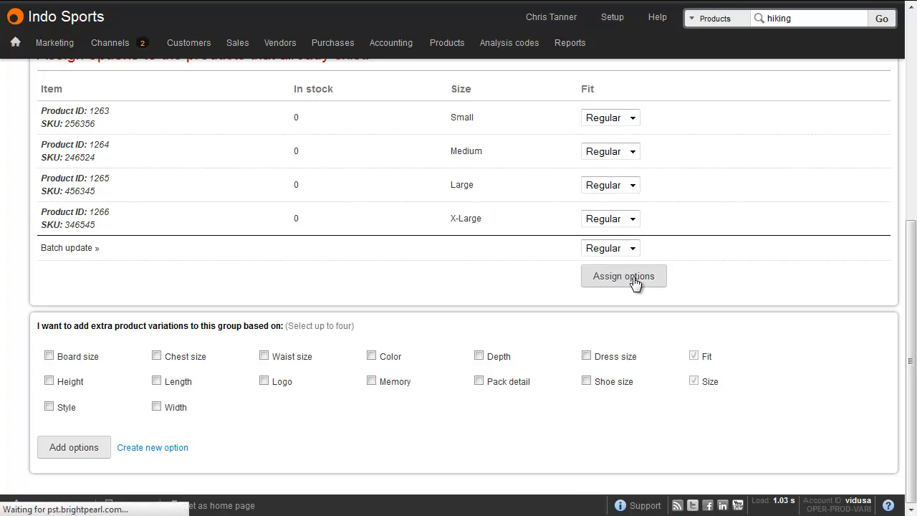
pyautogui.click(623, 275)
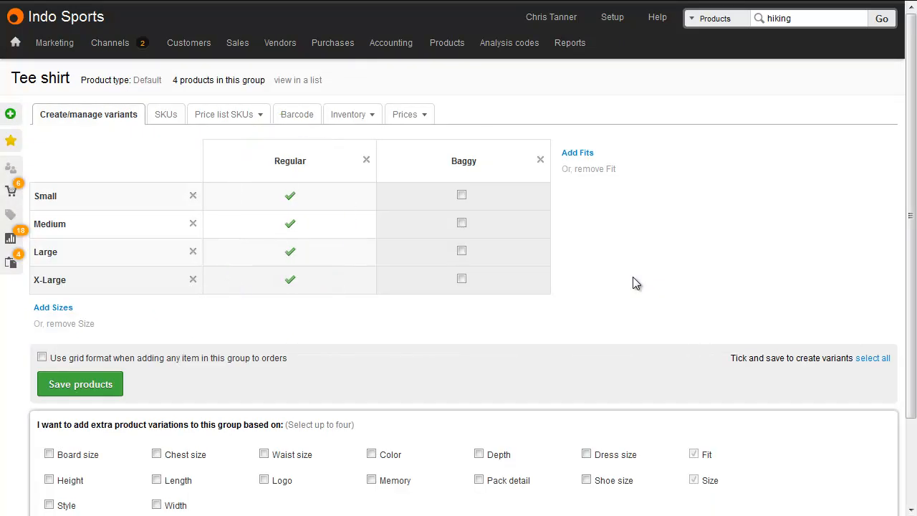
# Select Baggy for every size and save, creating four Baggy variants (8 products).
pyautogui.click(461, 223)
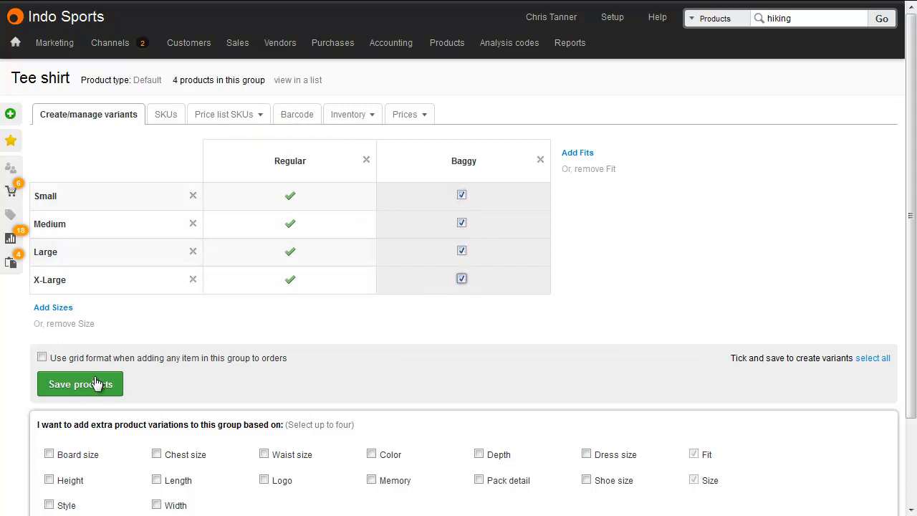
pyautogui.click(81, 384)
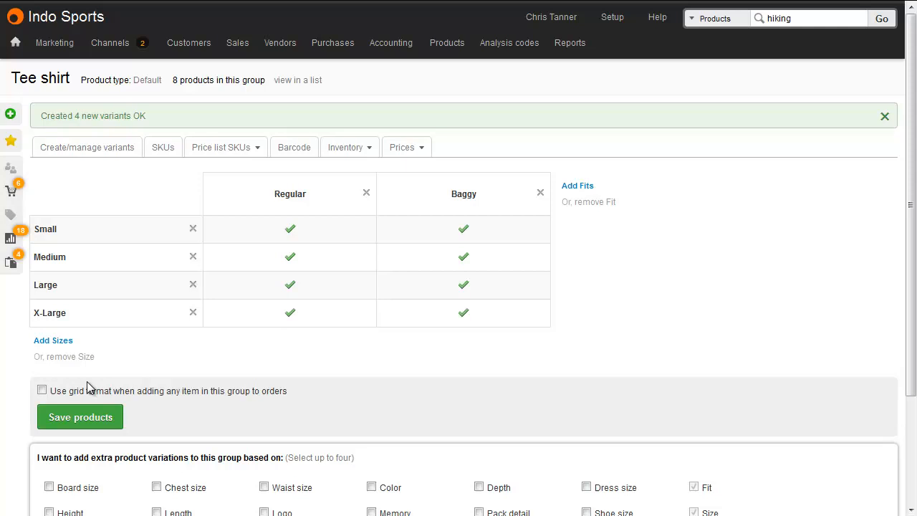
pyautogui.moveTo(170, 163)
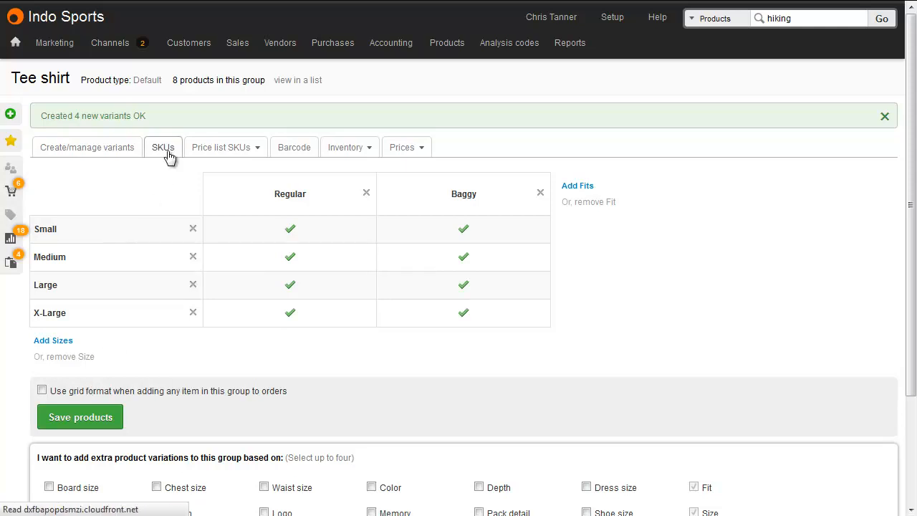
# View the eight variants' SKUs and switch to the Retail price list at 20.00 each.
pyautogui.click(163, 146)
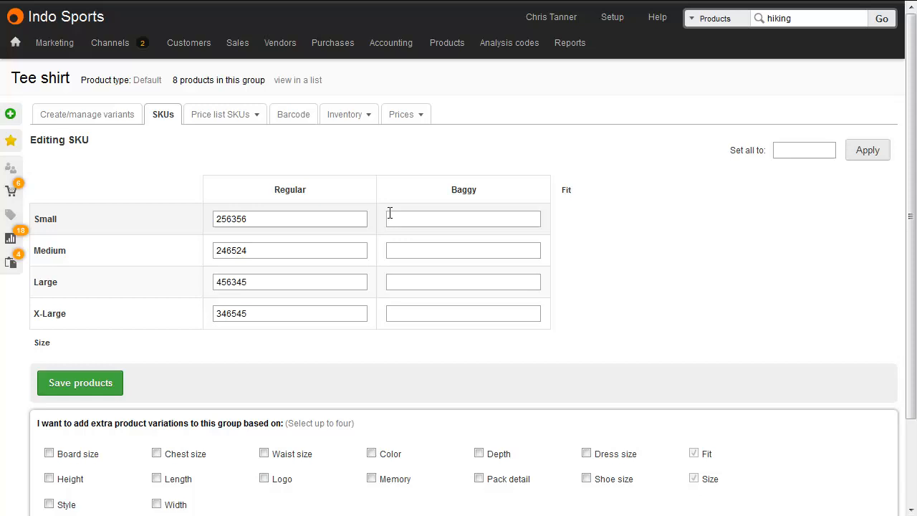
pyautogui.click(406, 114)
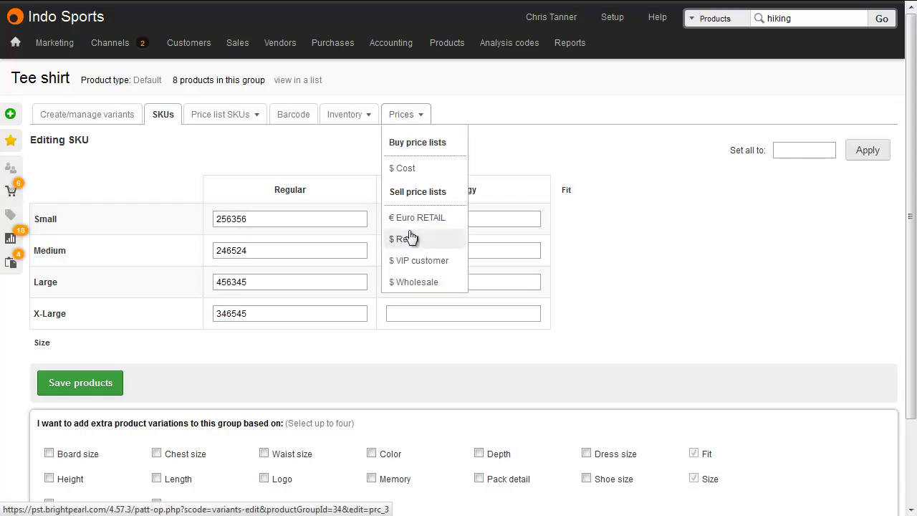
pyautogui.click(404, 238)
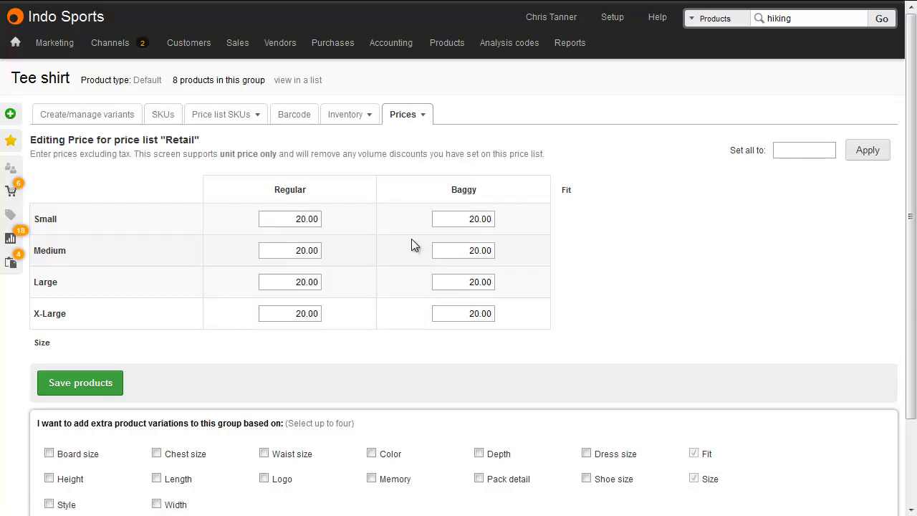